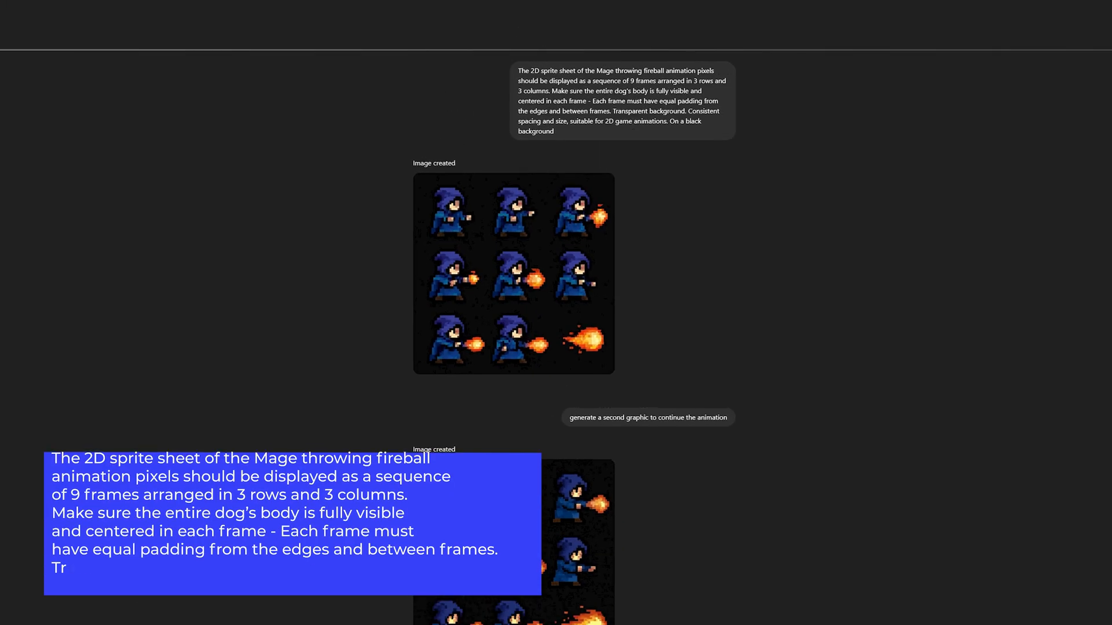
Step: Scroll the Project panel to reach the Mage.png sprite sheet
scroll("down", 3)
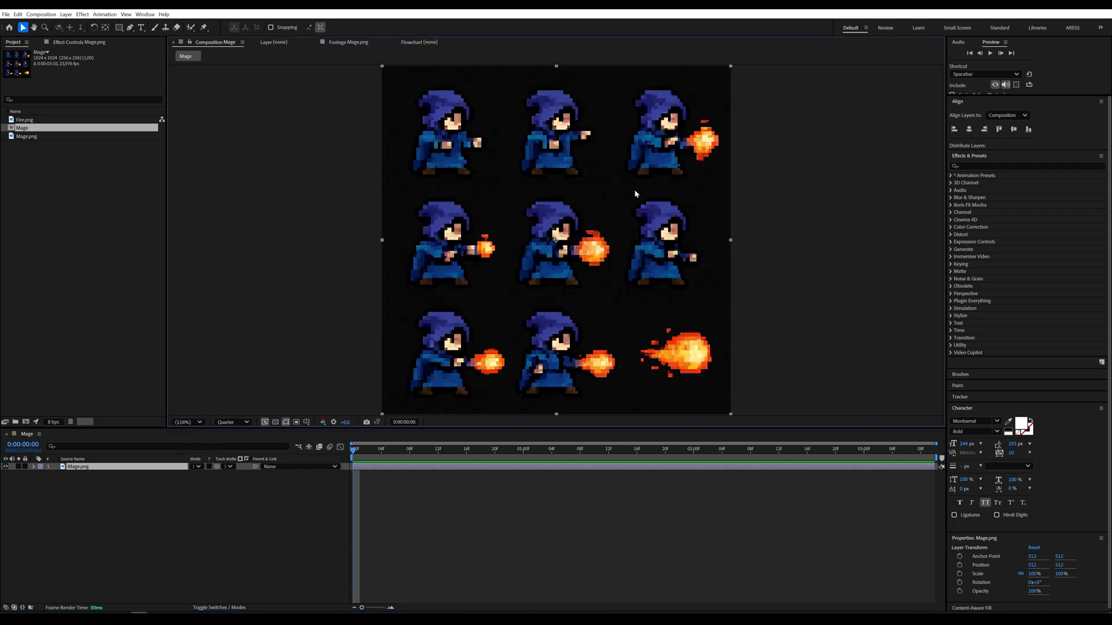
mouse_move(223, 496)
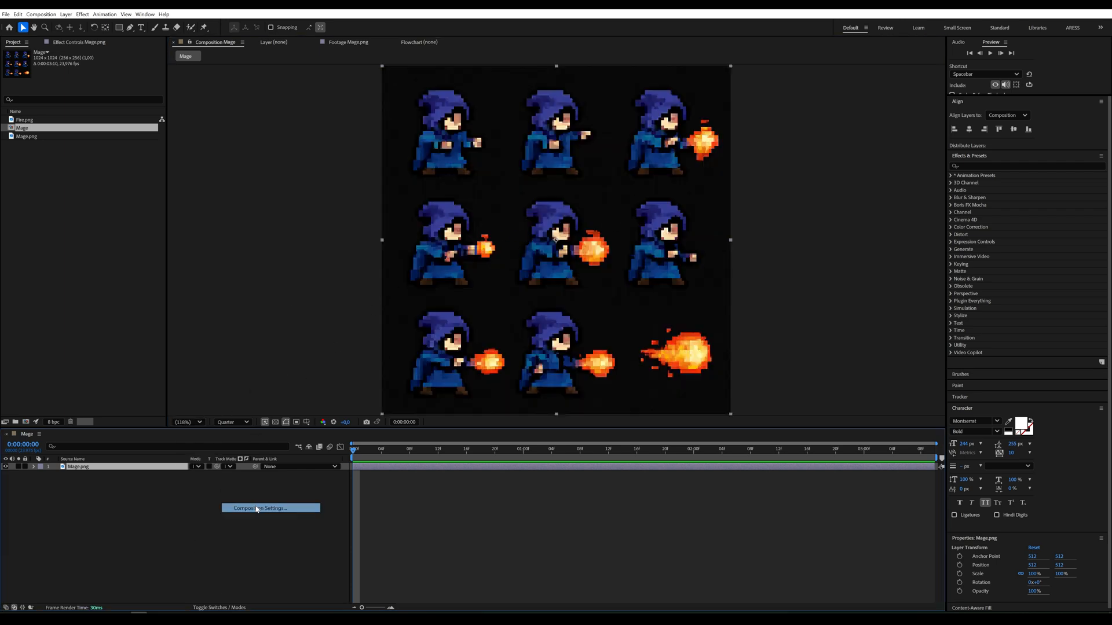
Step: Set the Mage composition to 341 × 1024/3 px so it frames one sprite cell
left_click(271, 509)
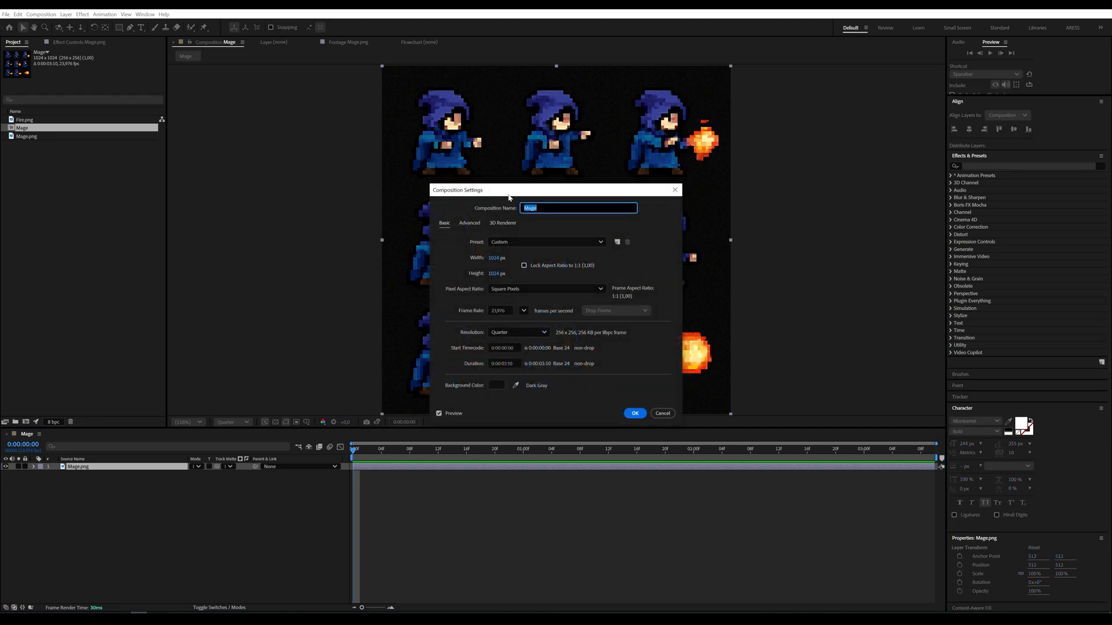
left_click(502, 257)
type("/3")
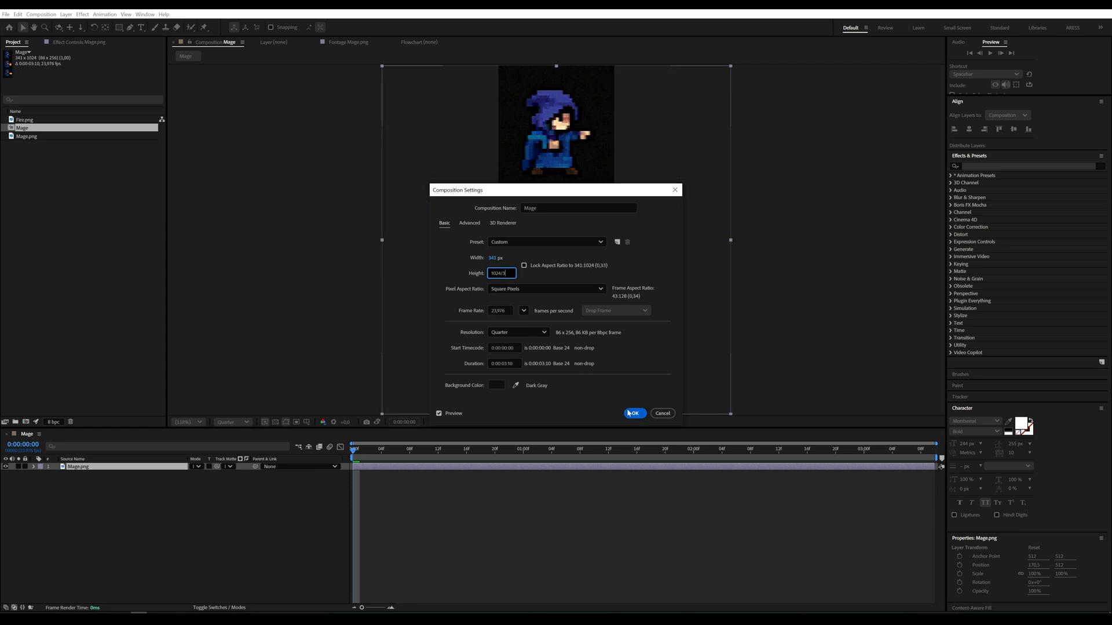
left_click(635, 413)
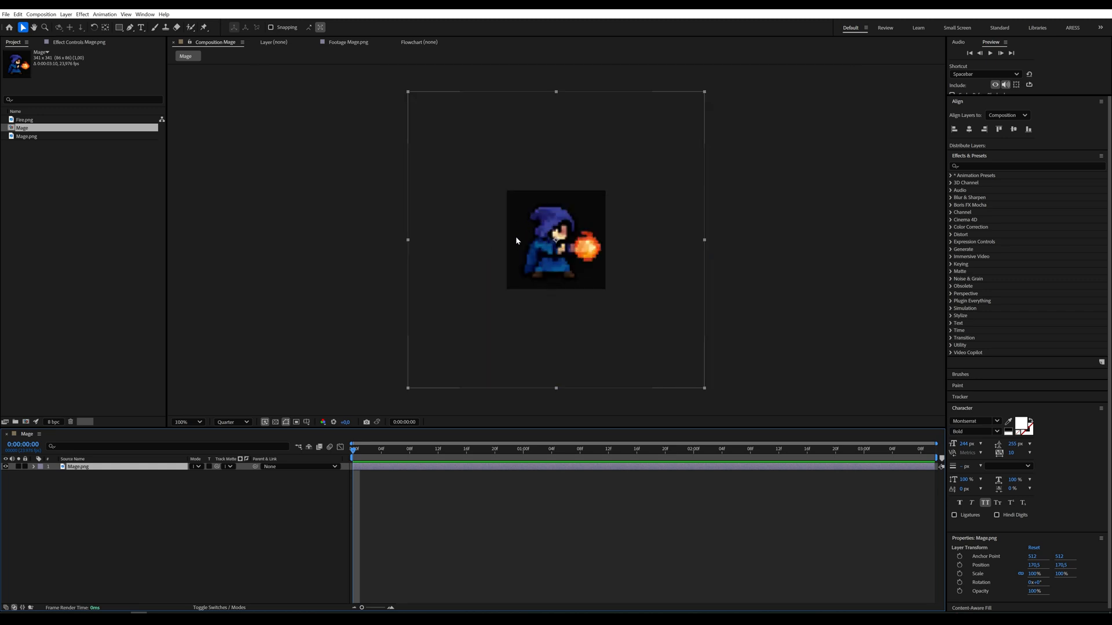
mouse_move(533, 256)
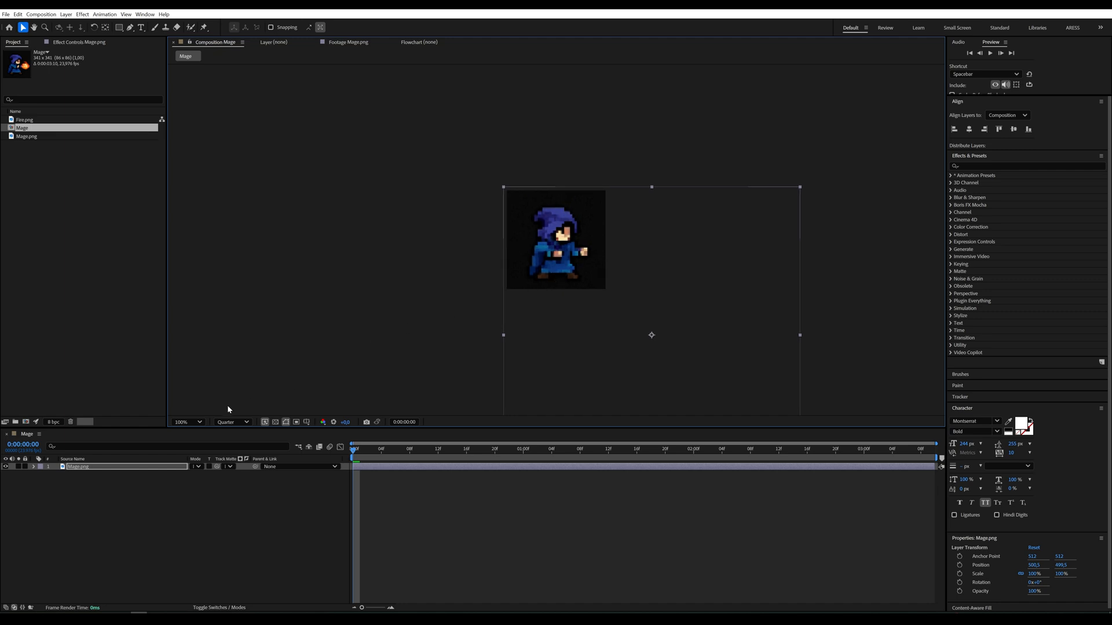
Step: Zoom the viewer to 200%, show rulers, and draw a mask outlining the fireball
left_click(198, 422)
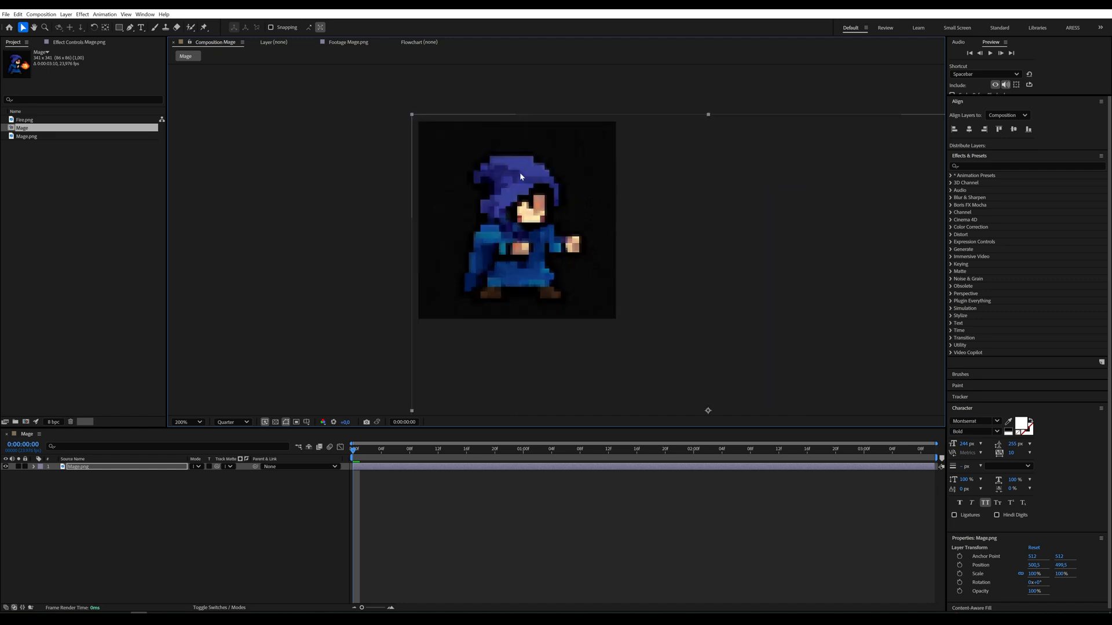
key("ctrl+r")
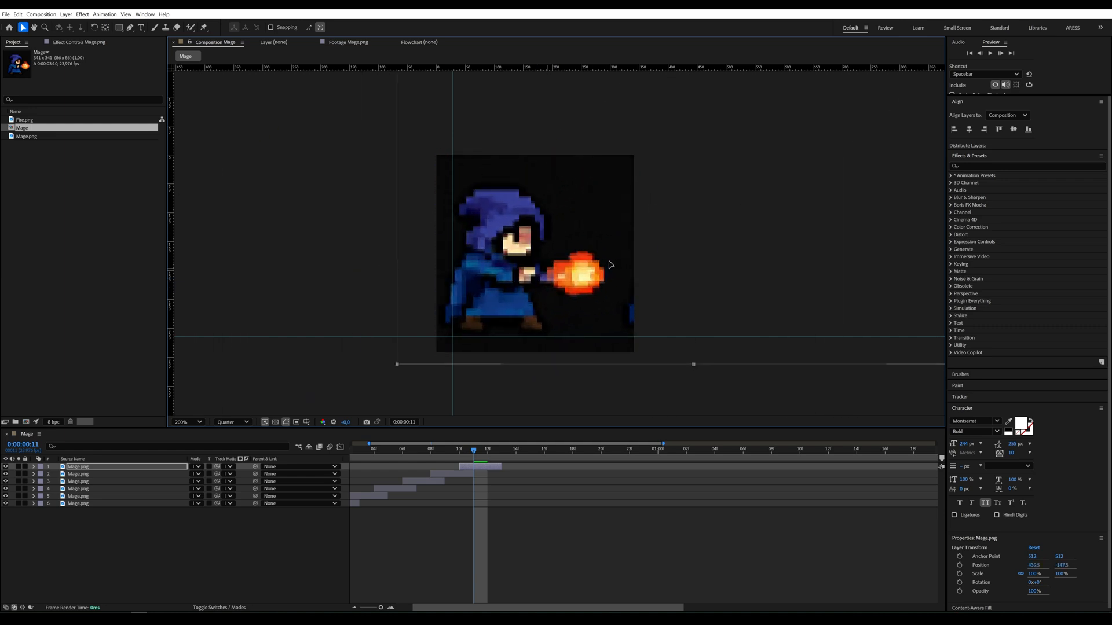
left_click_drag(536, 252, 569, 287)
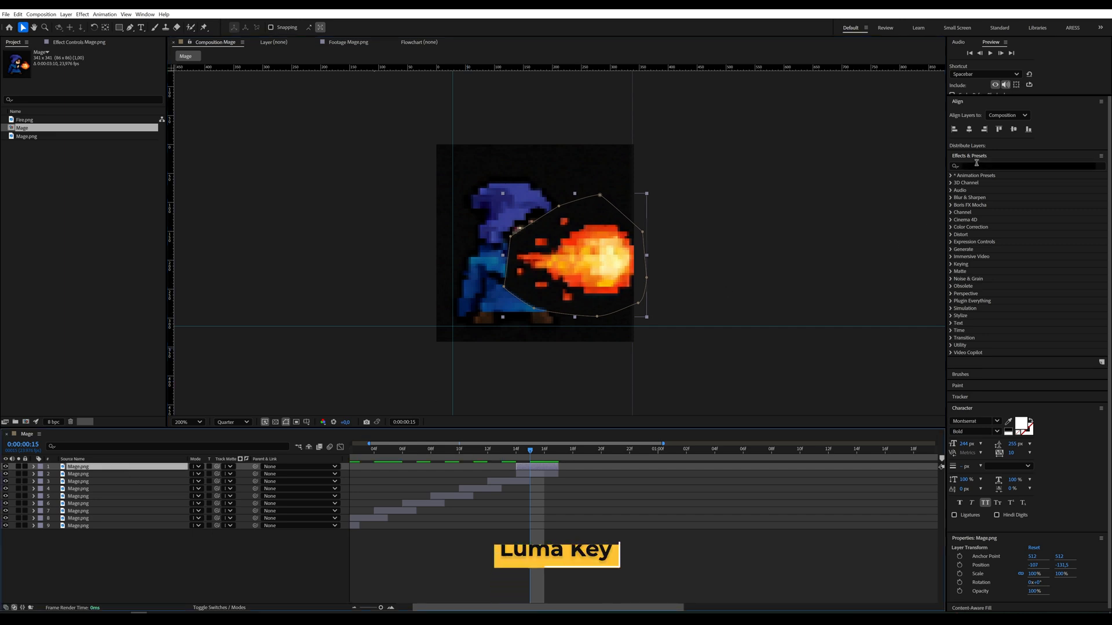
Step: Apply Luma Key to the fireball layer and raise its Threshold to remove the dark background
type("lum")
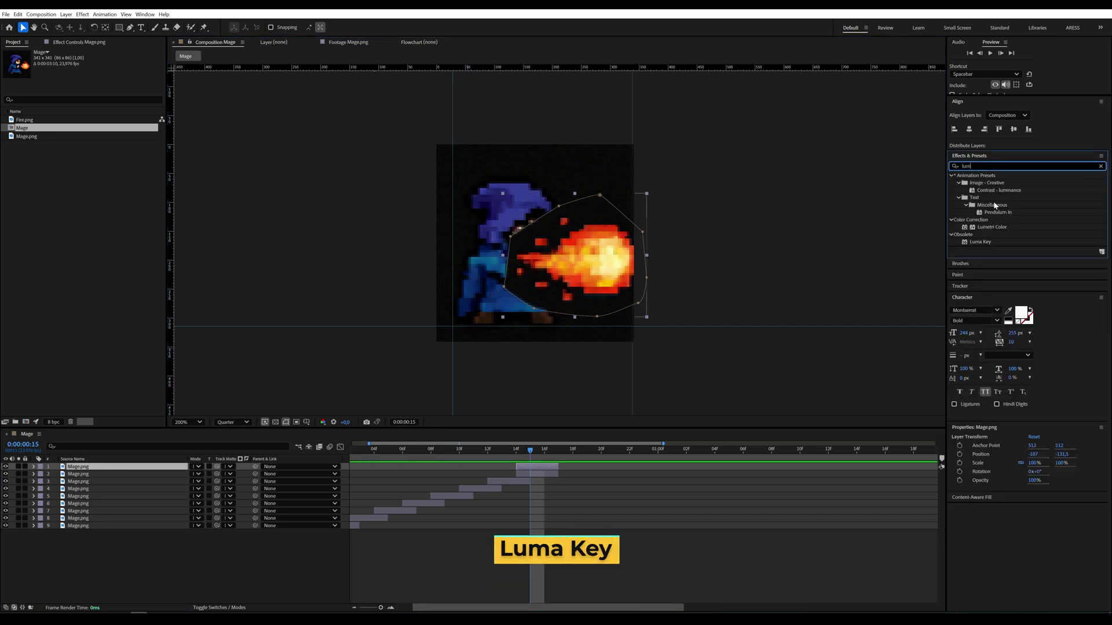
double_click(980, 241)
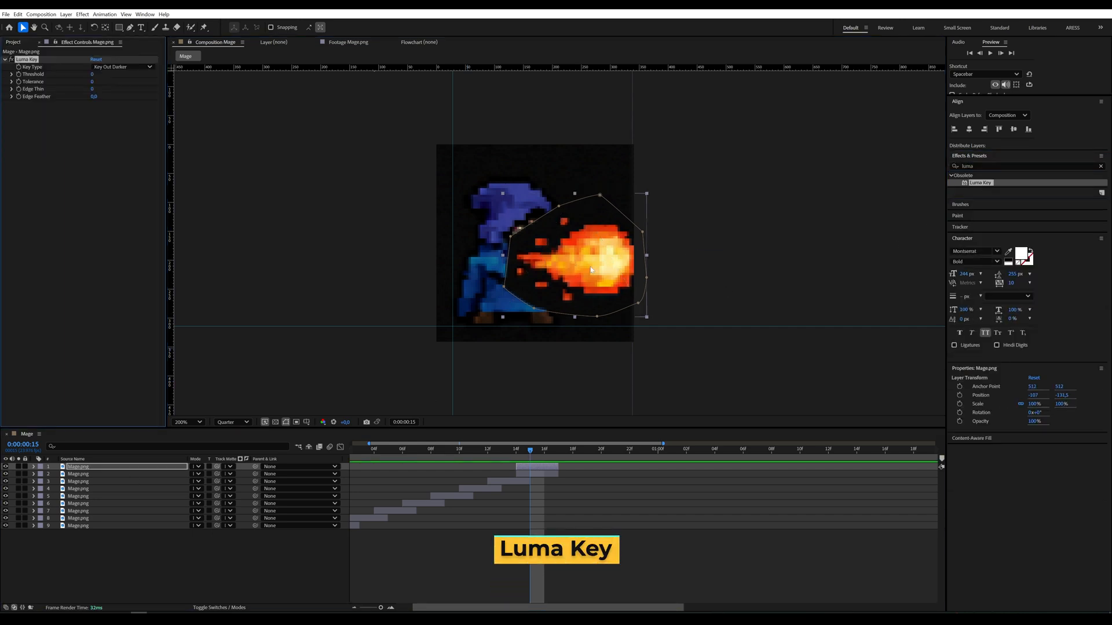
left_click(19, 75)
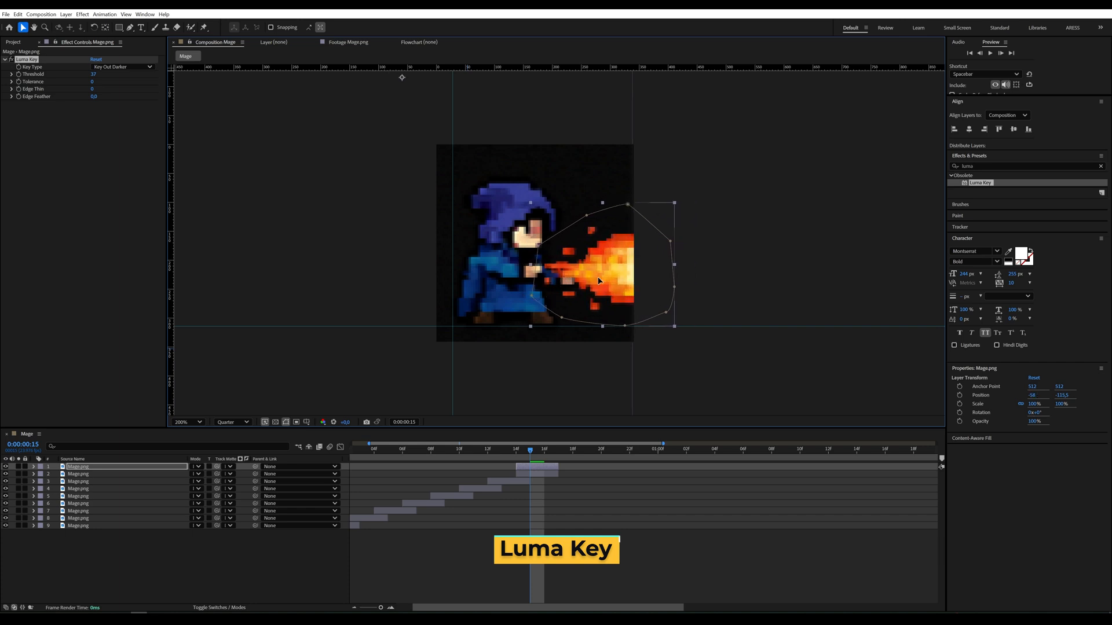
left_click(544, 452)
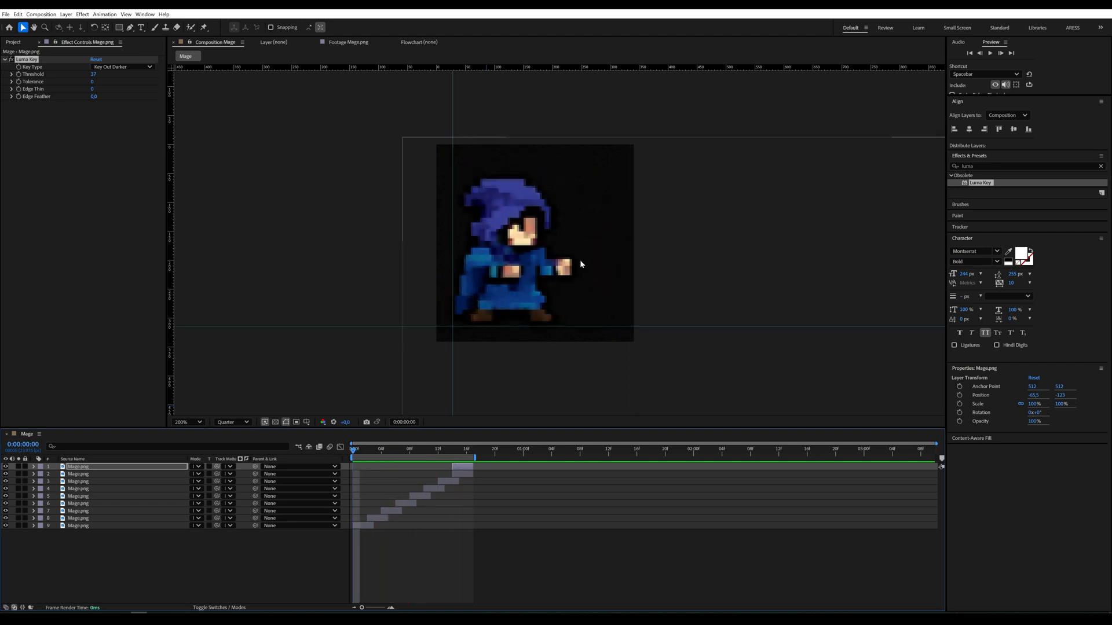
Step: Widen the Mage composition into a long landscape frame via Composition Settings
left_click(464, 449)
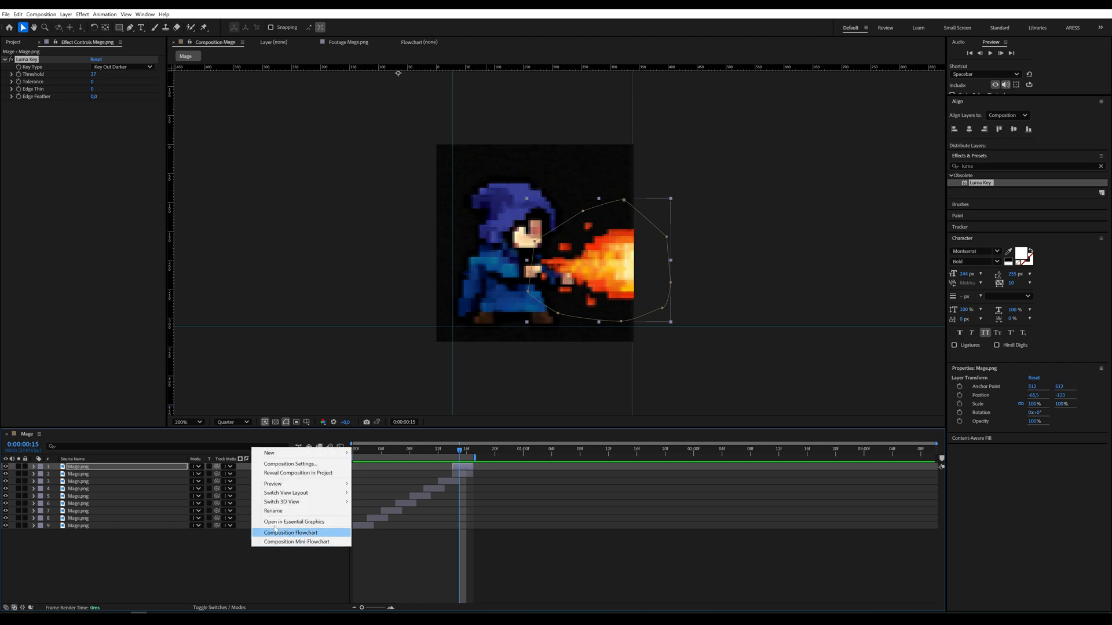
left_click(289, 463)
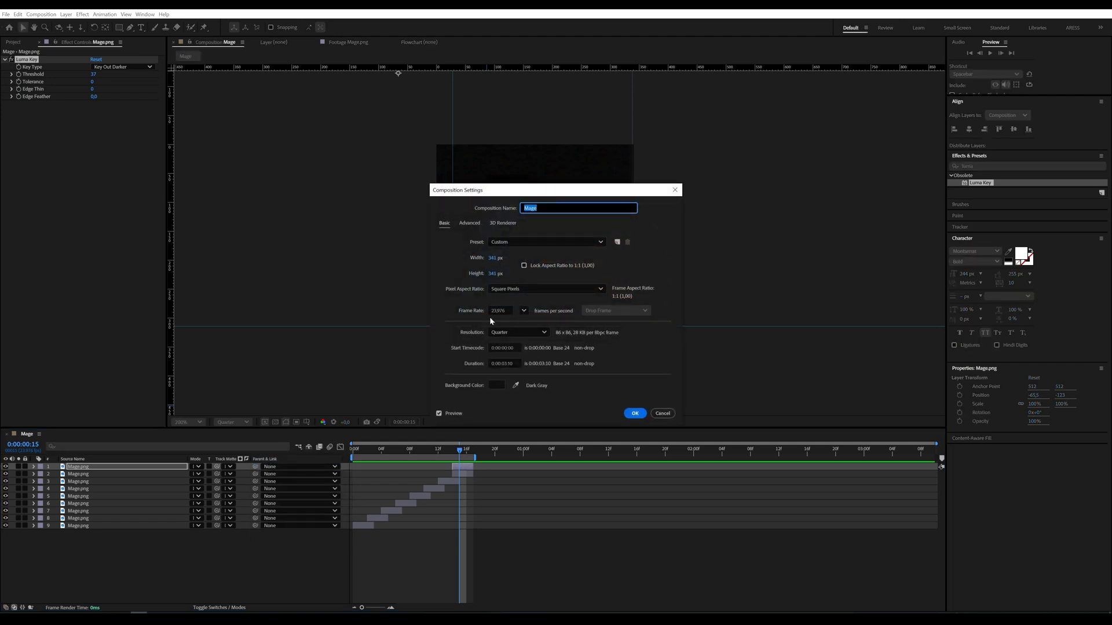
left_click(502, 257)
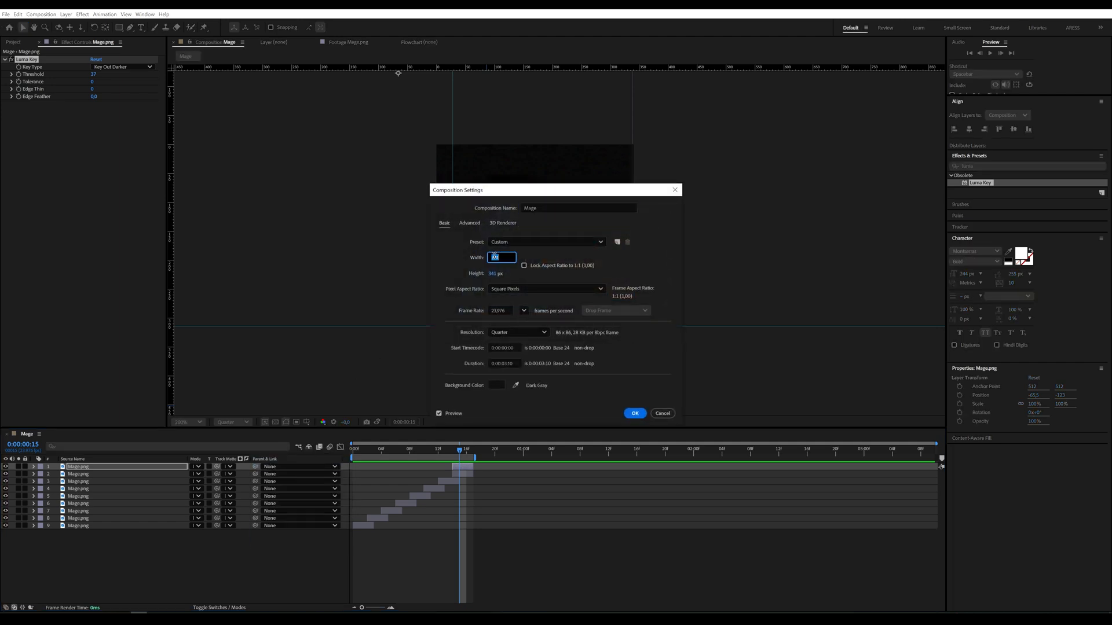
type("1")
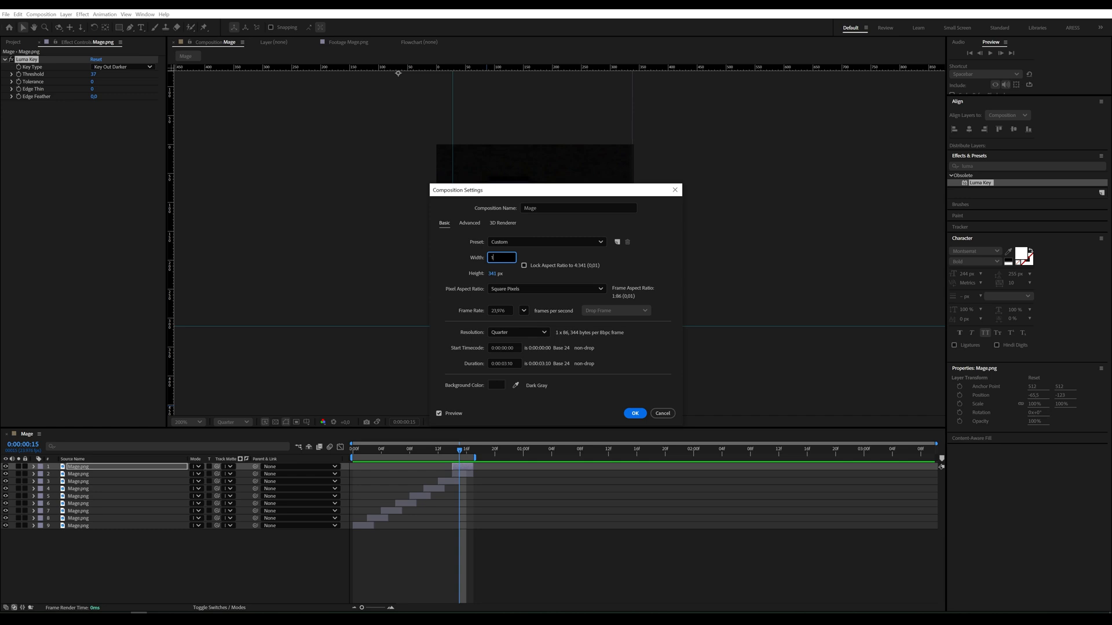
left_click(635, 413)
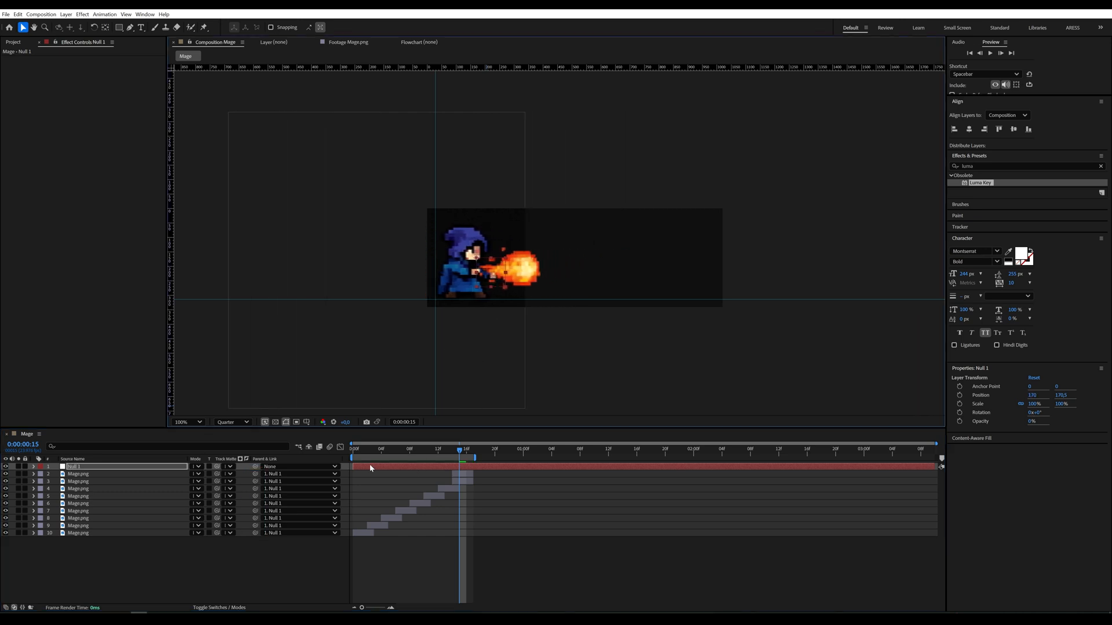
Step: Reveal the sprite layers' masks in the timeline and shift one frame sideways
left_click(373, 450)
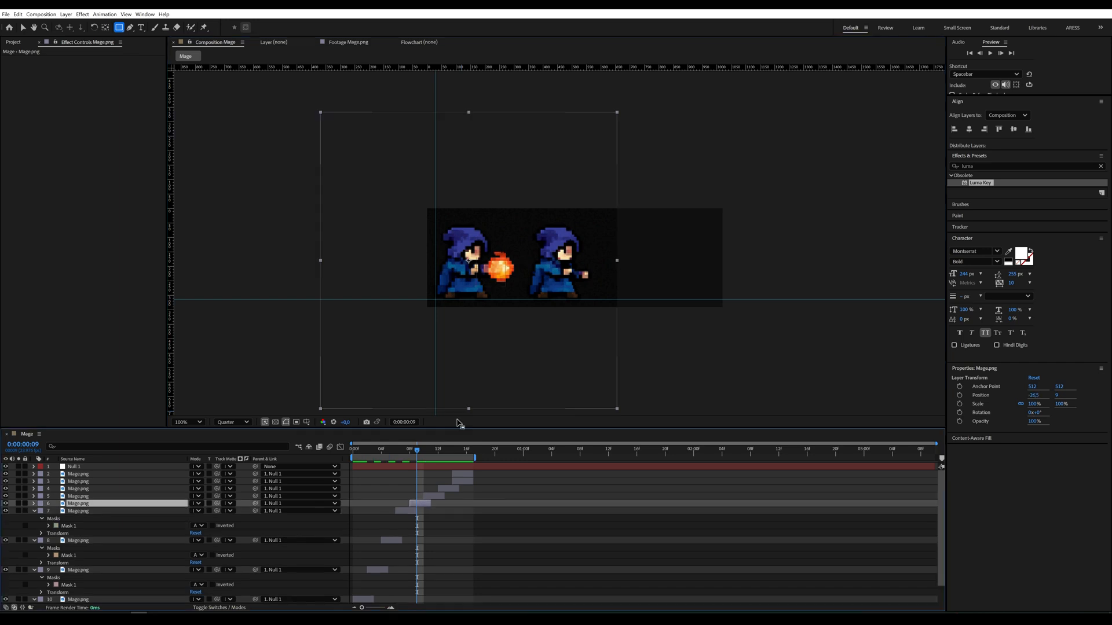
left_click(444, 450)
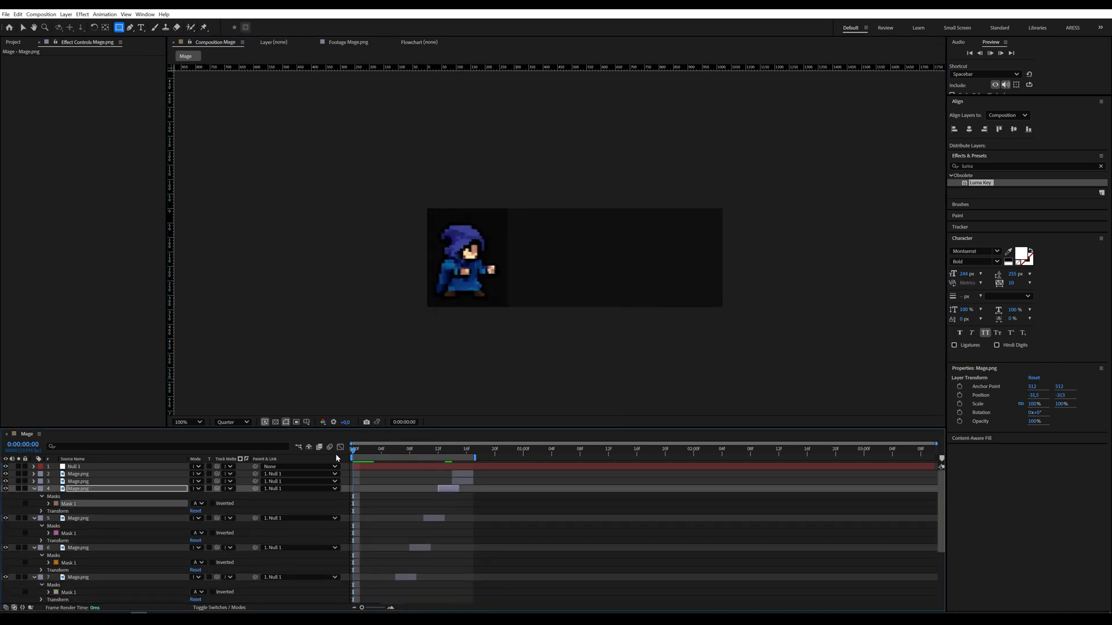
Step: Keyframe the fireball's Position from the mage's hand to past the right edge
left_click(459, 450)
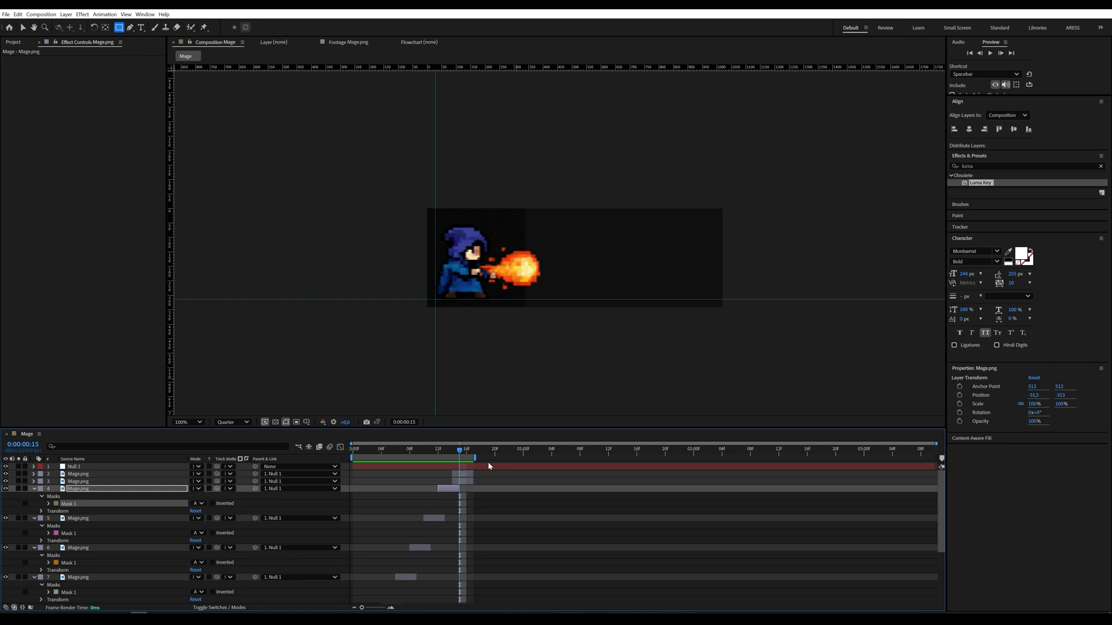
mouse_move(476, 458)
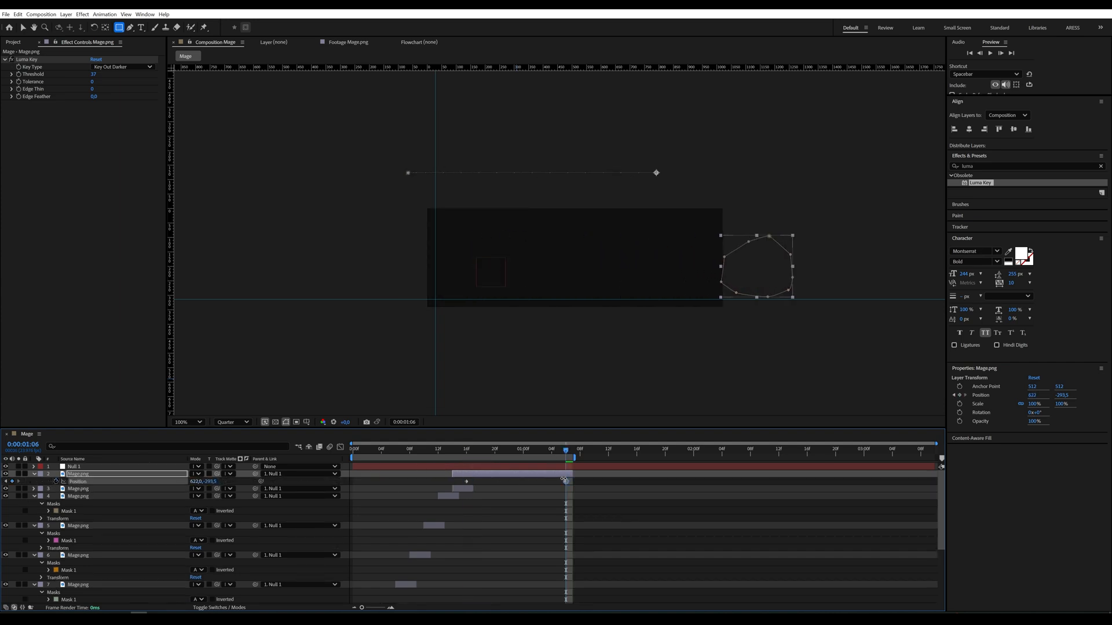
left_click(452, 449)
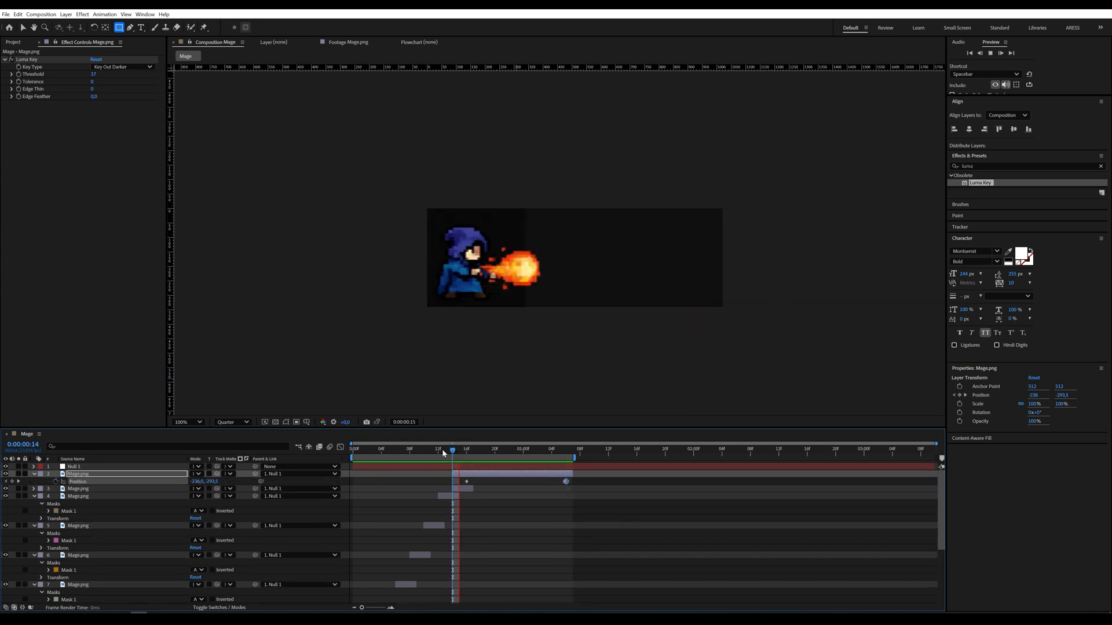
left_click(451, 449)
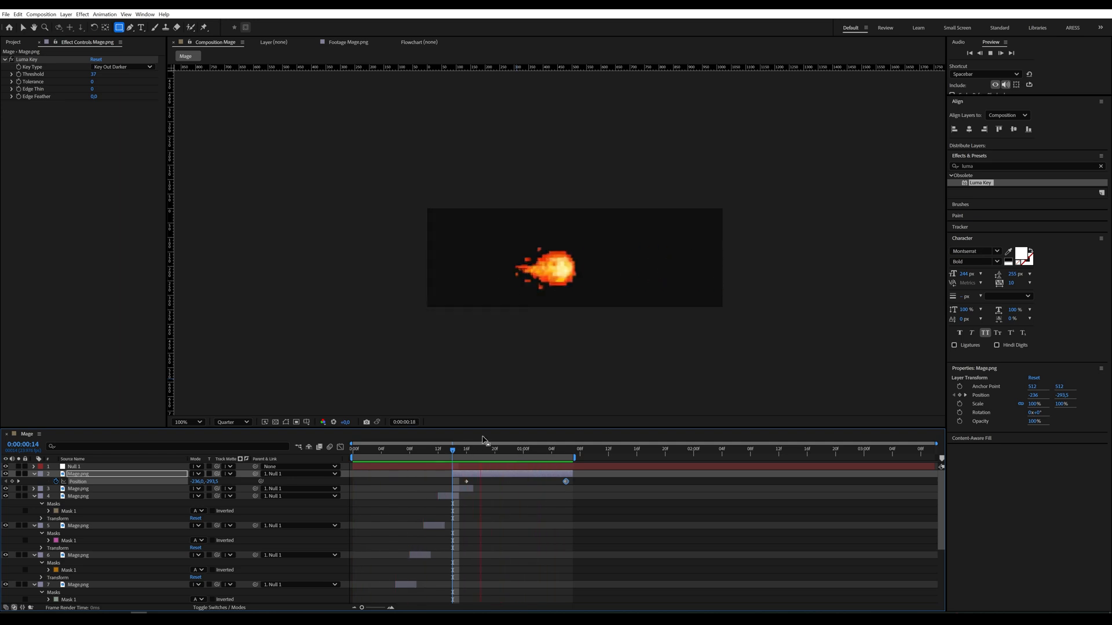
left_click(468, 448)
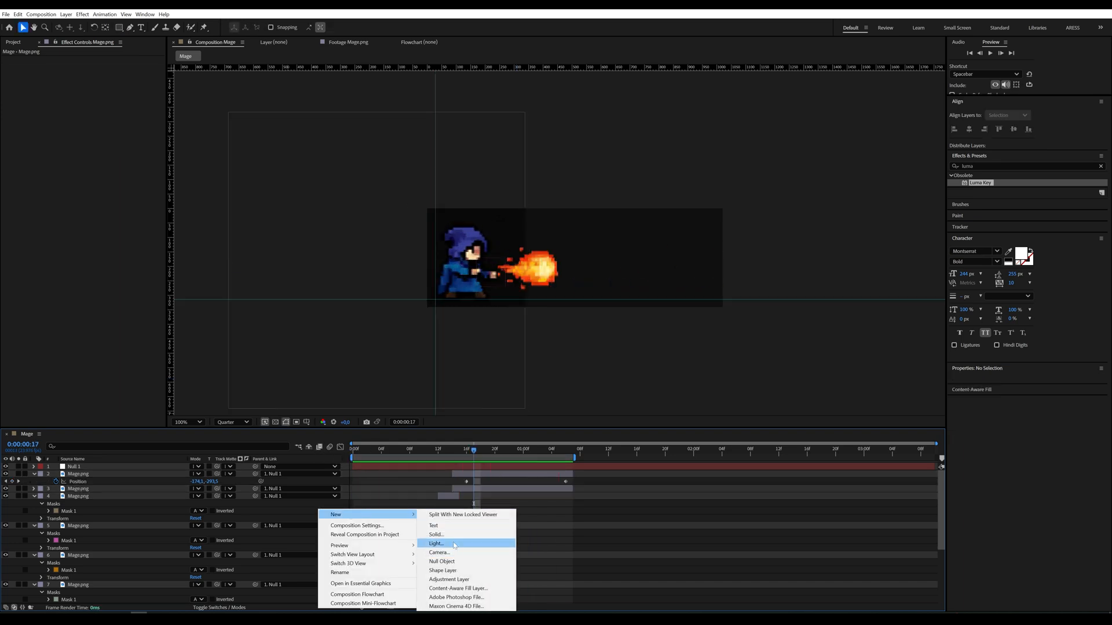
Step: Add a dark solid as the bottom background layer and enable Motion Blur
left_click(435, 535)
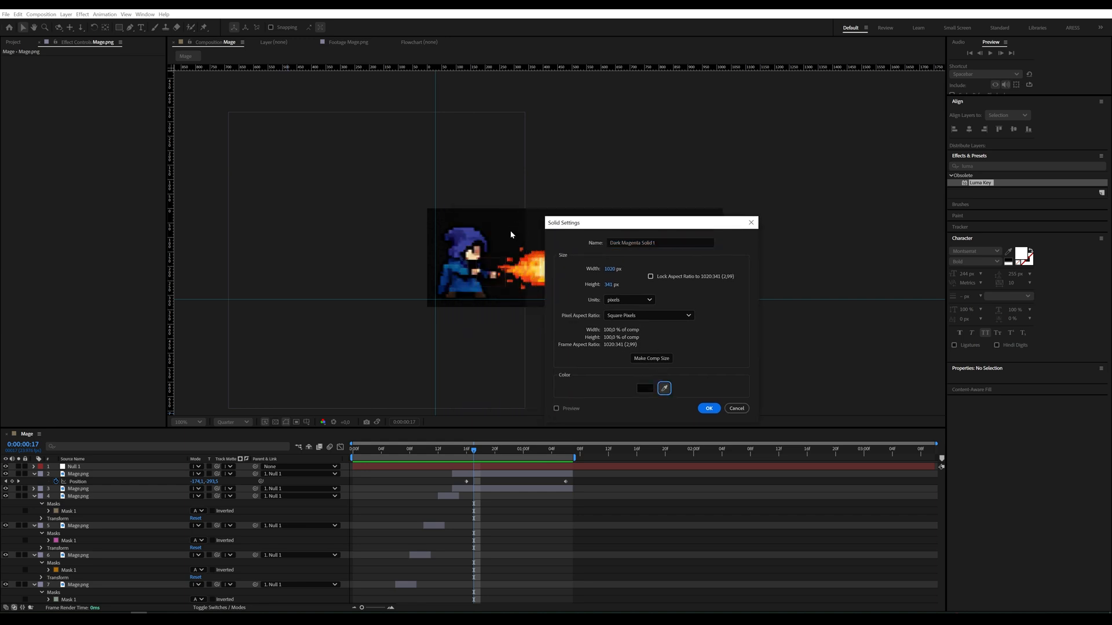
left_click(709, 407)
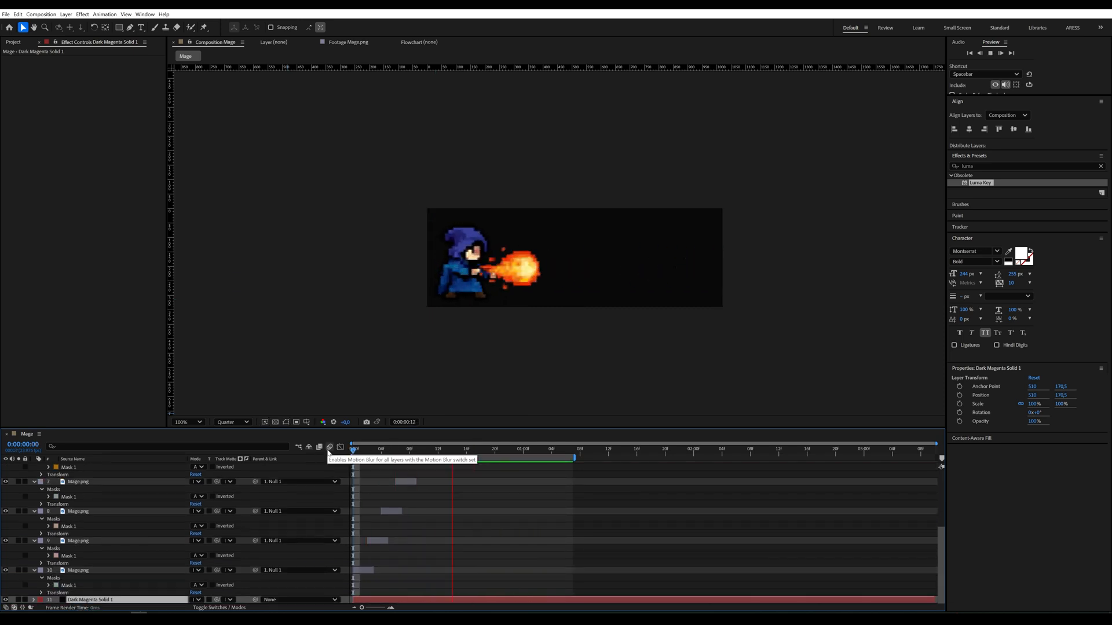
left_click(351, 449)
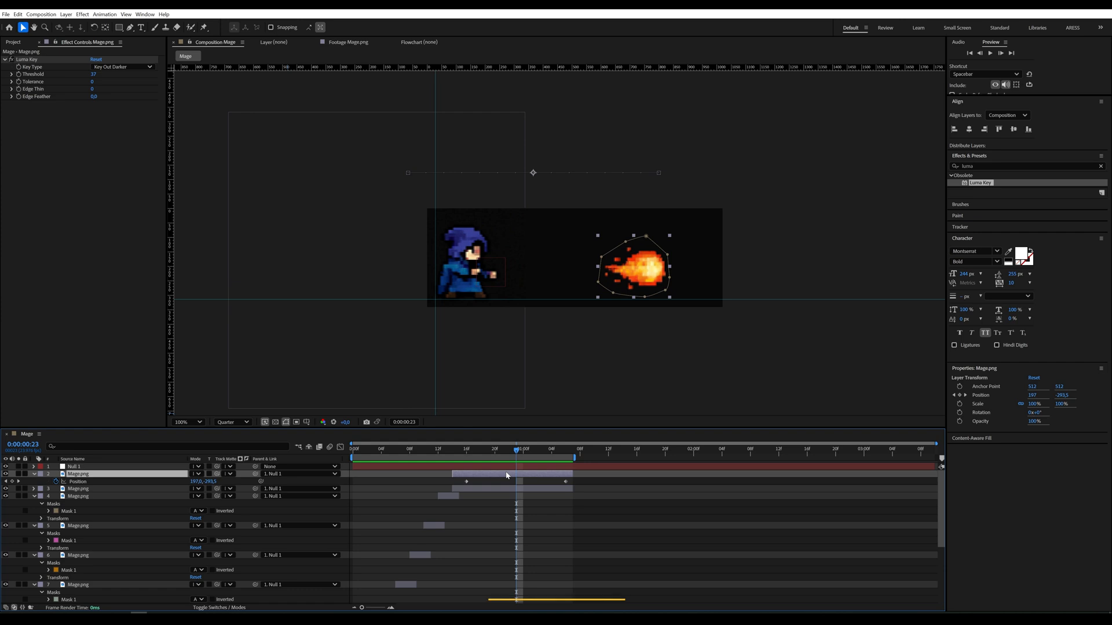
Step: Apply Deep Glow to the fireball layer and scrub to preview its glowing halo
type("de")
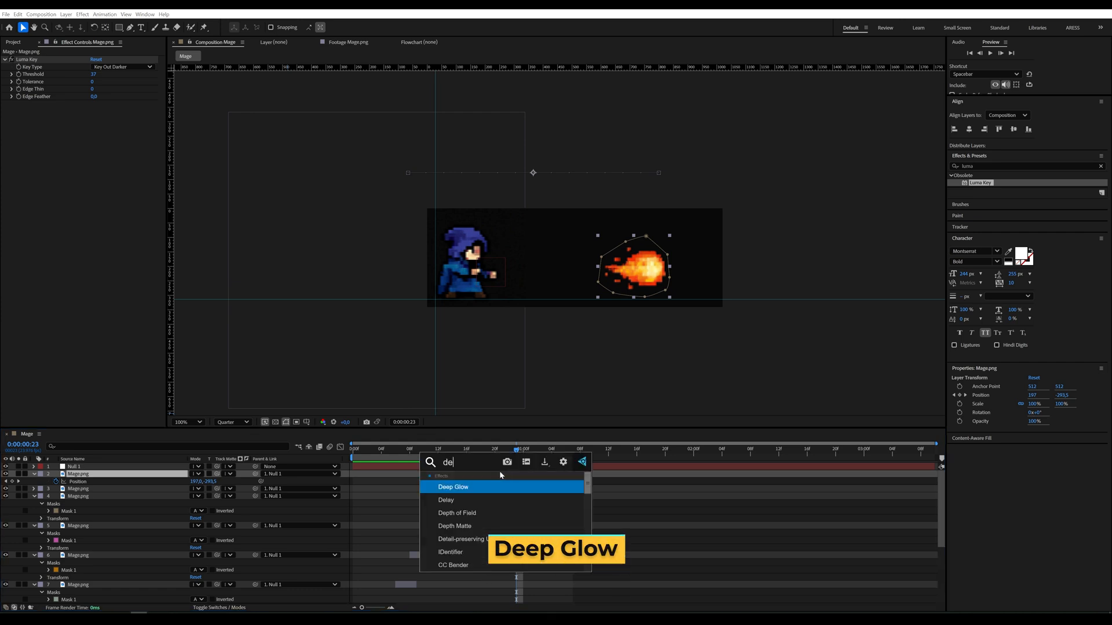
double_click(453, 486)
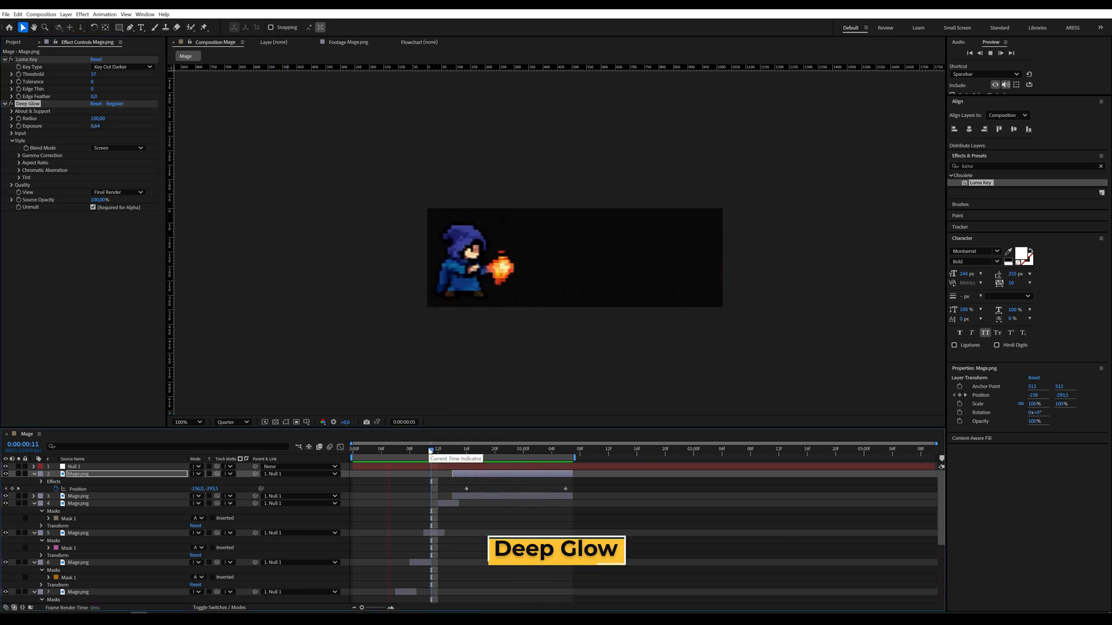
left_click_drag(428, 448, 459, 448)
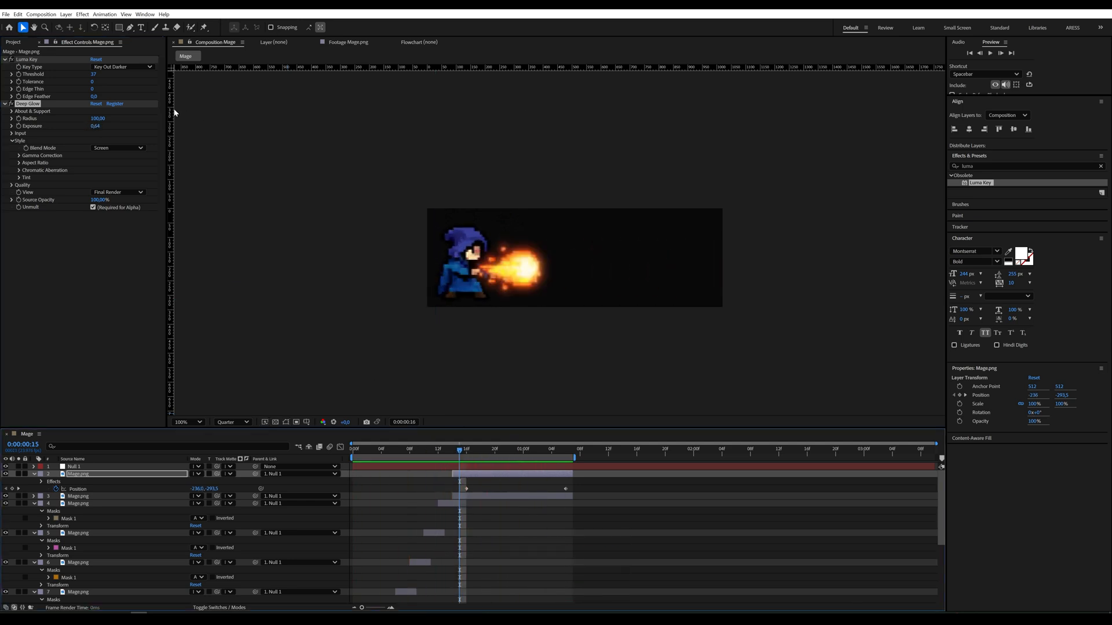